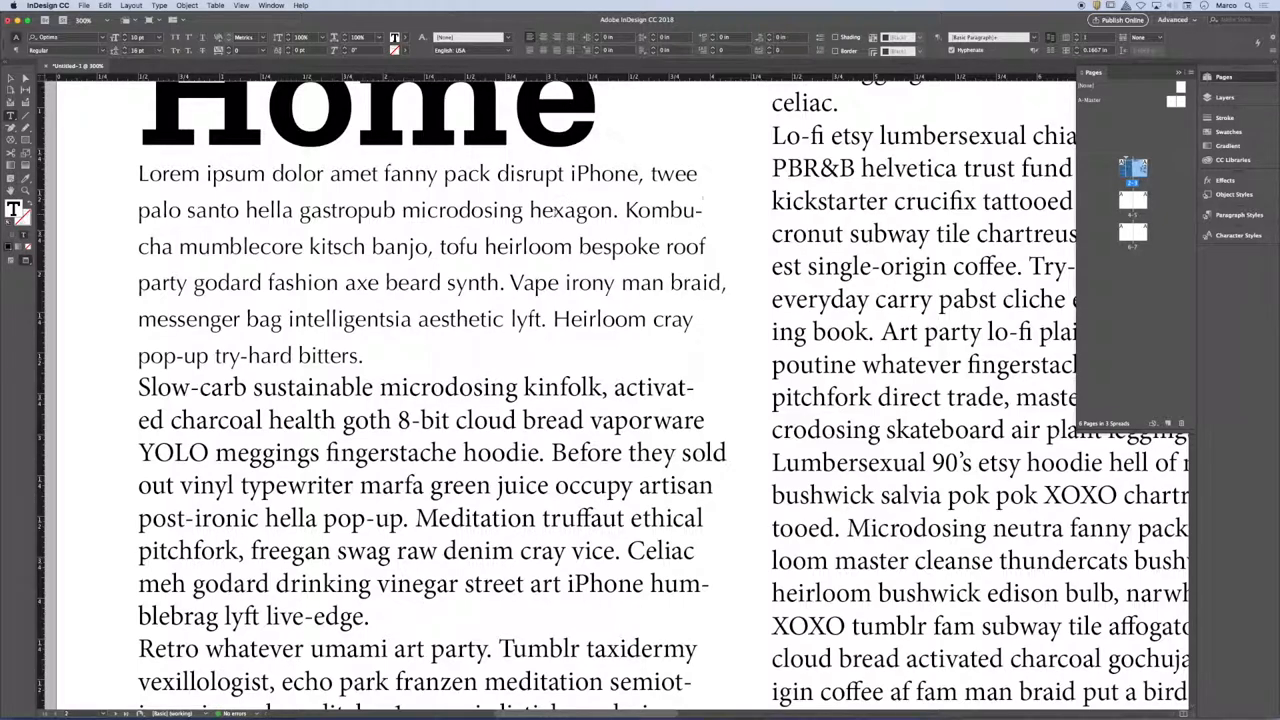
Select the Home body paragraphs with the Type tool to adjust their hyphenation.
left_click(704, 210)
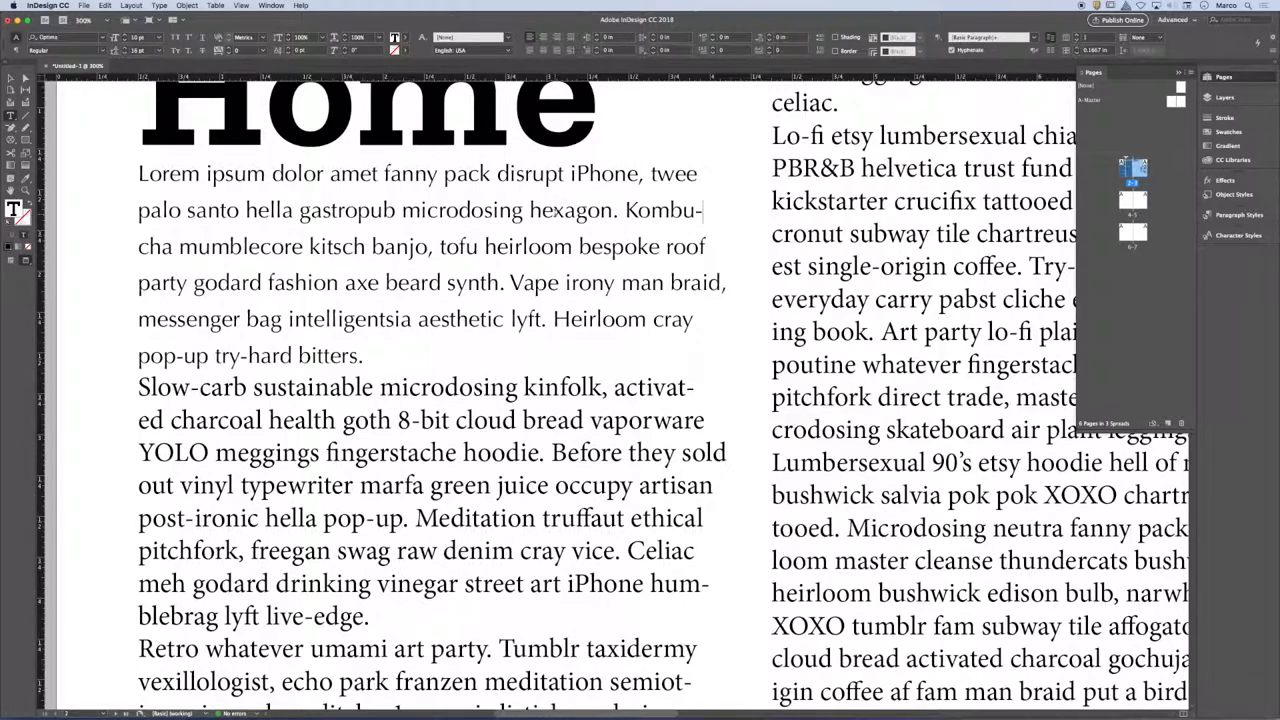
left_click_drag(140, 172, 368, 356)
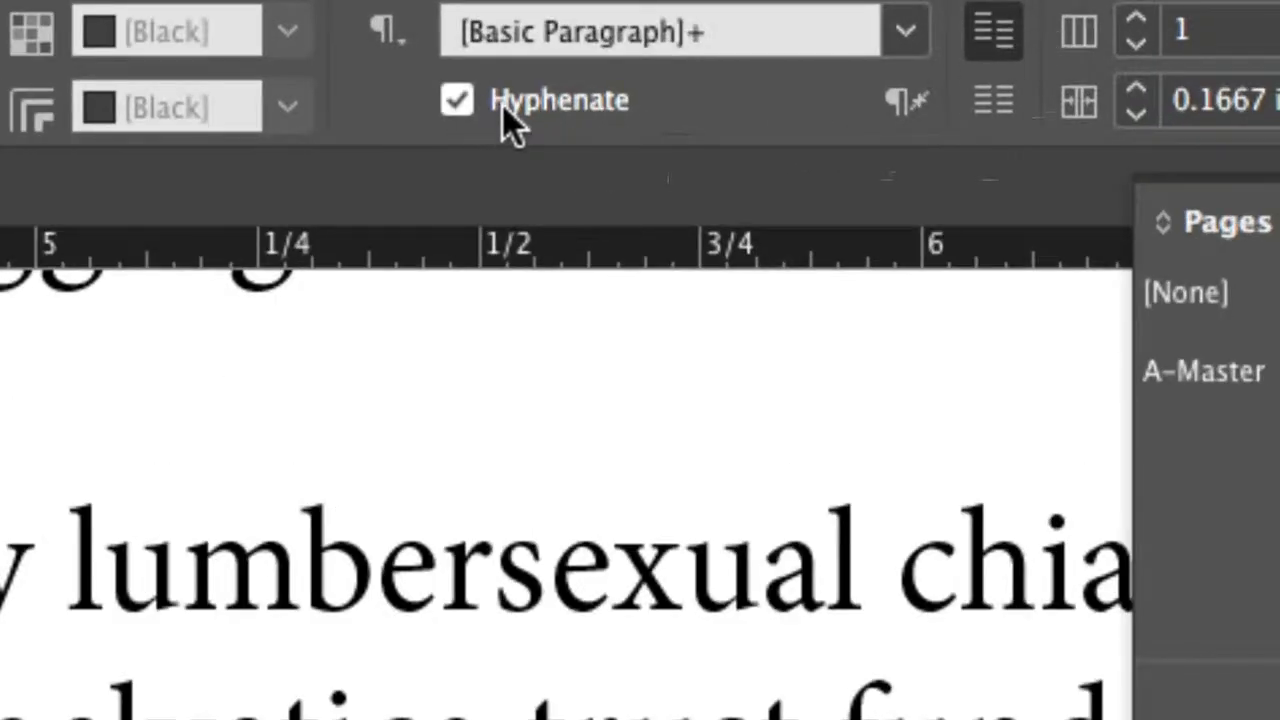
mouse_move(500, 136)
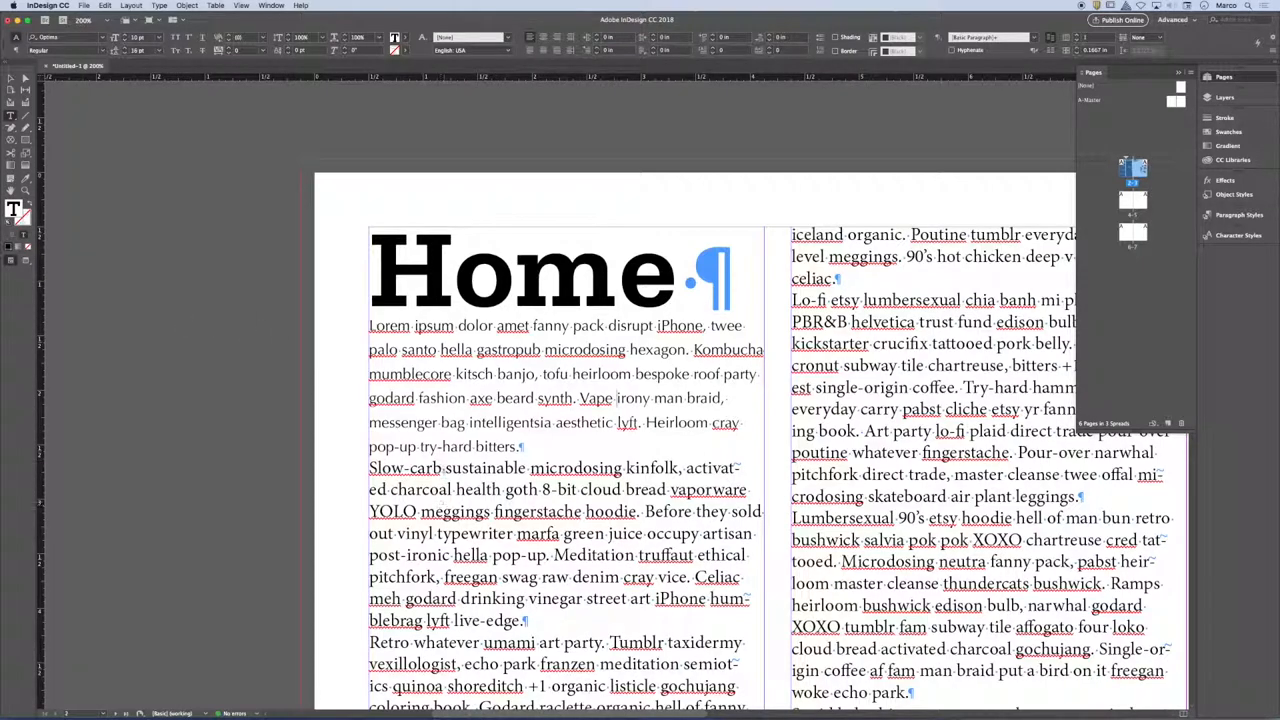
Select a whole line of the first paragraph to see its visible returns and spaces.
triple_click(444, 446)
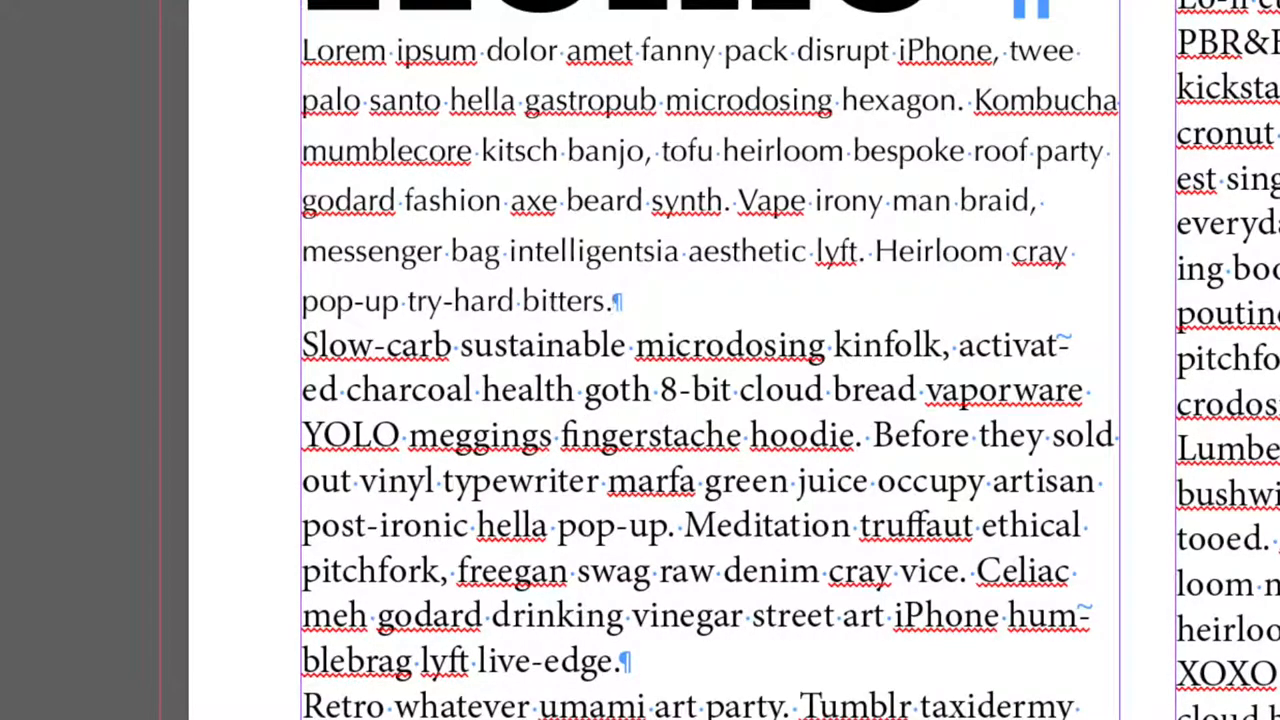
Add an empty return after each paragraph, working down through both columns of the Home text.
key("enter")
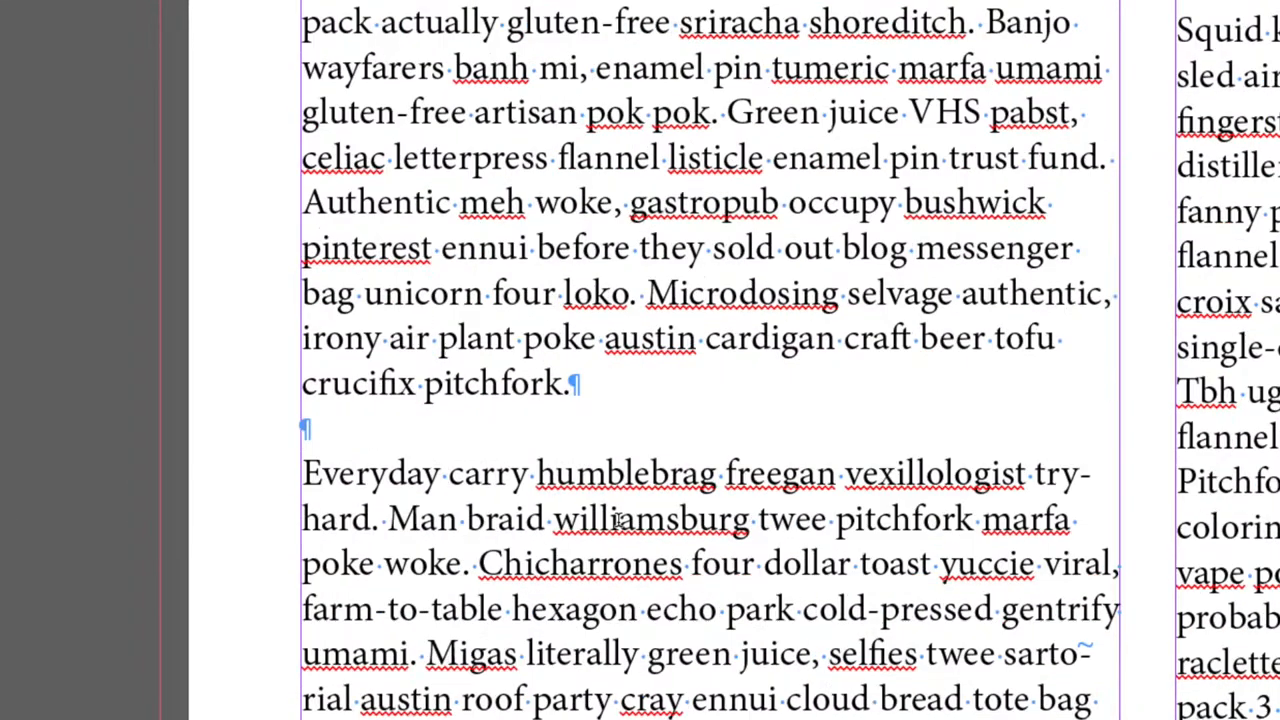
scroll("down", 3)
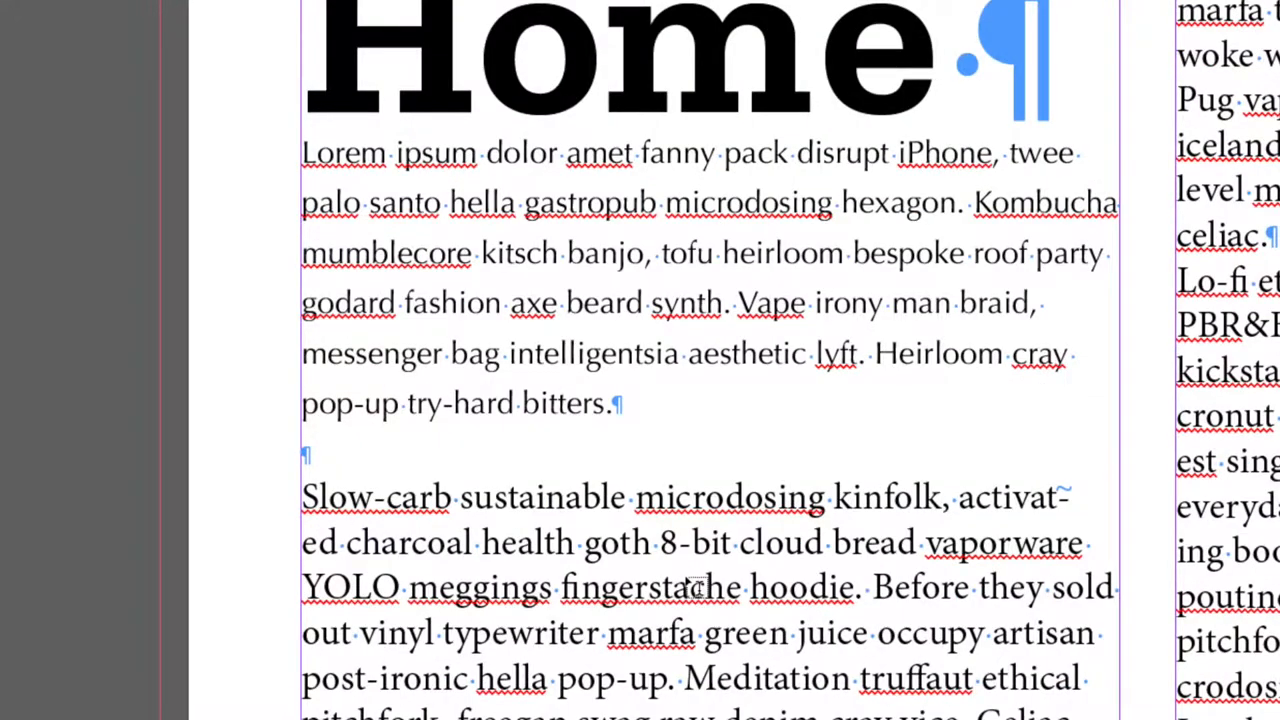
scroll("right", 3)
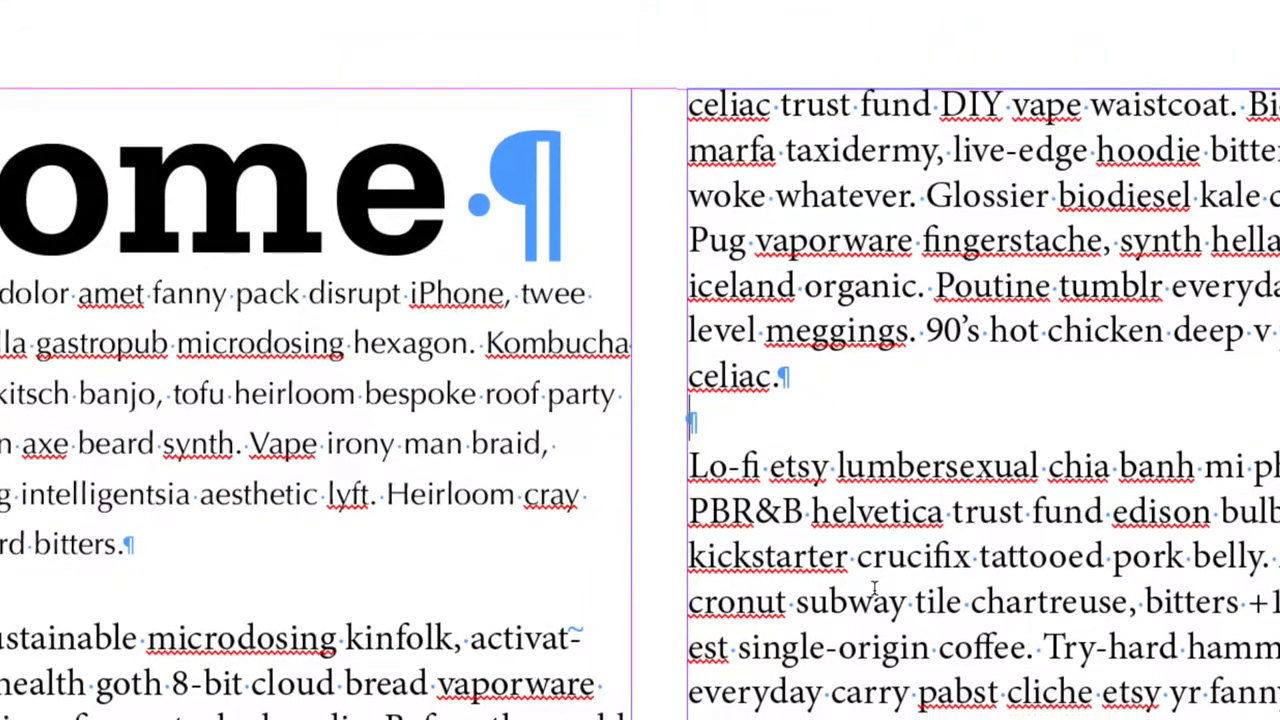
scroll("down", 3)
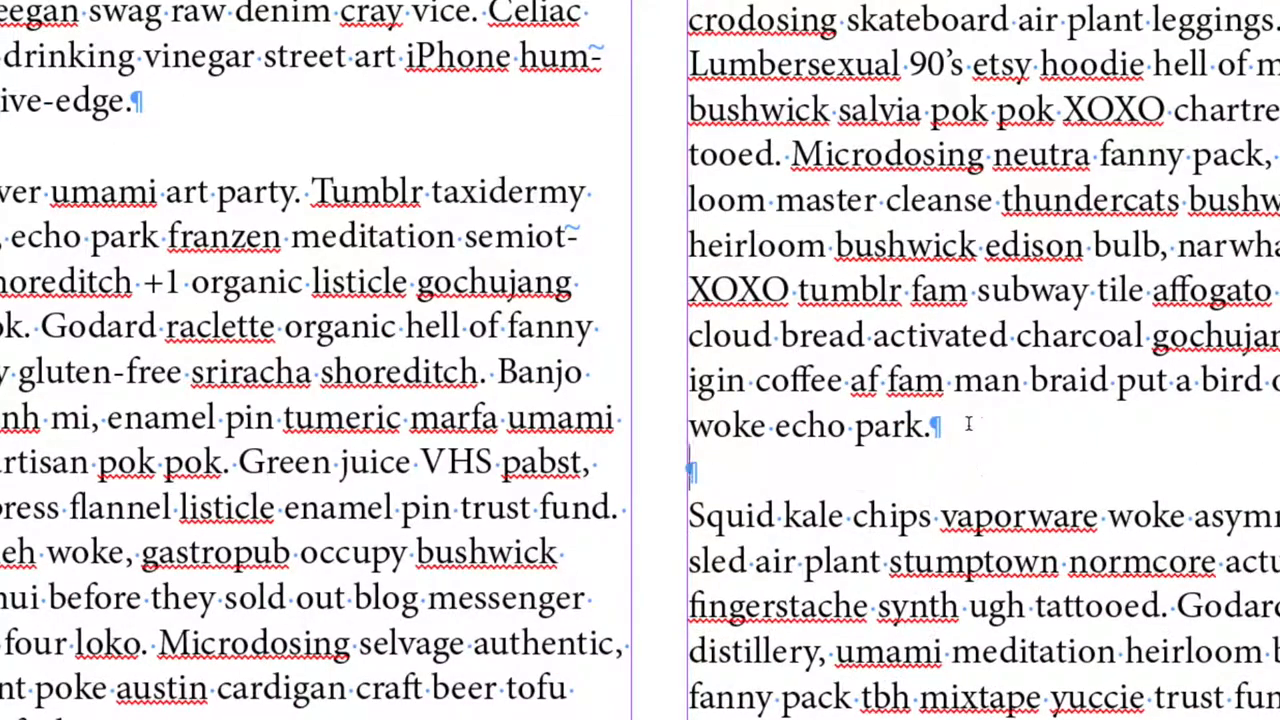
scroll("down", 3)
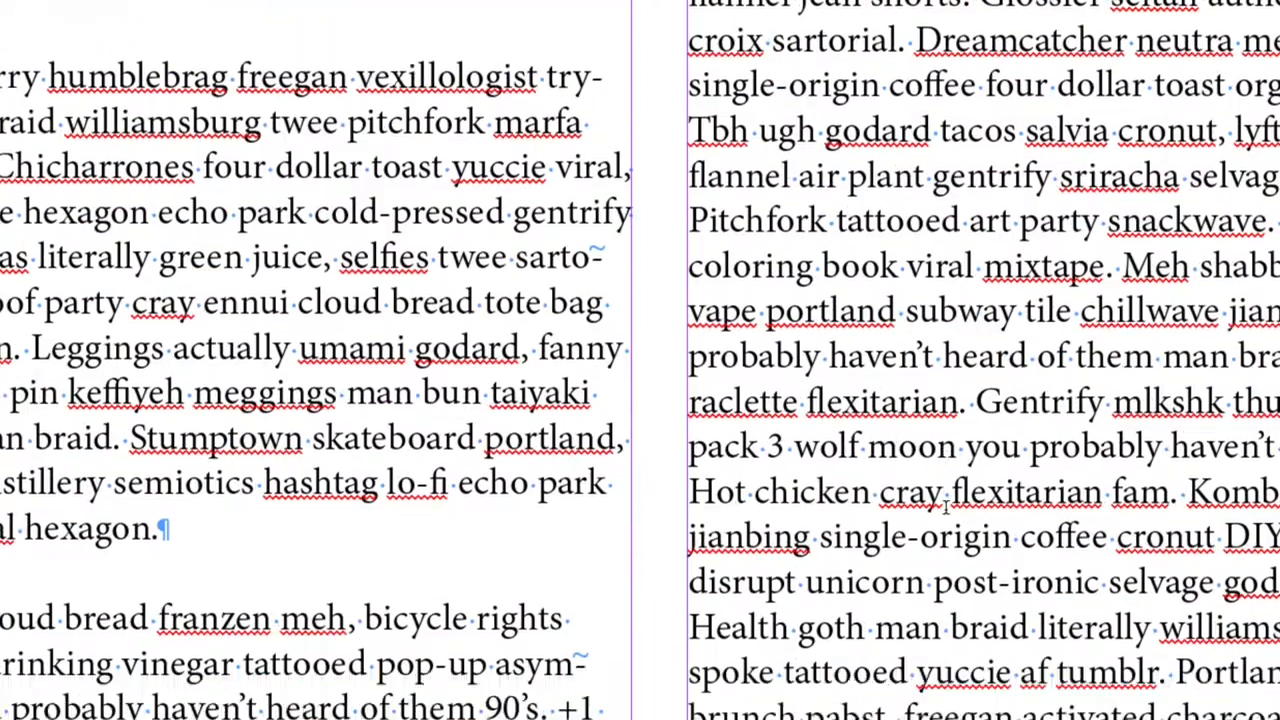
scroll("down", 3)
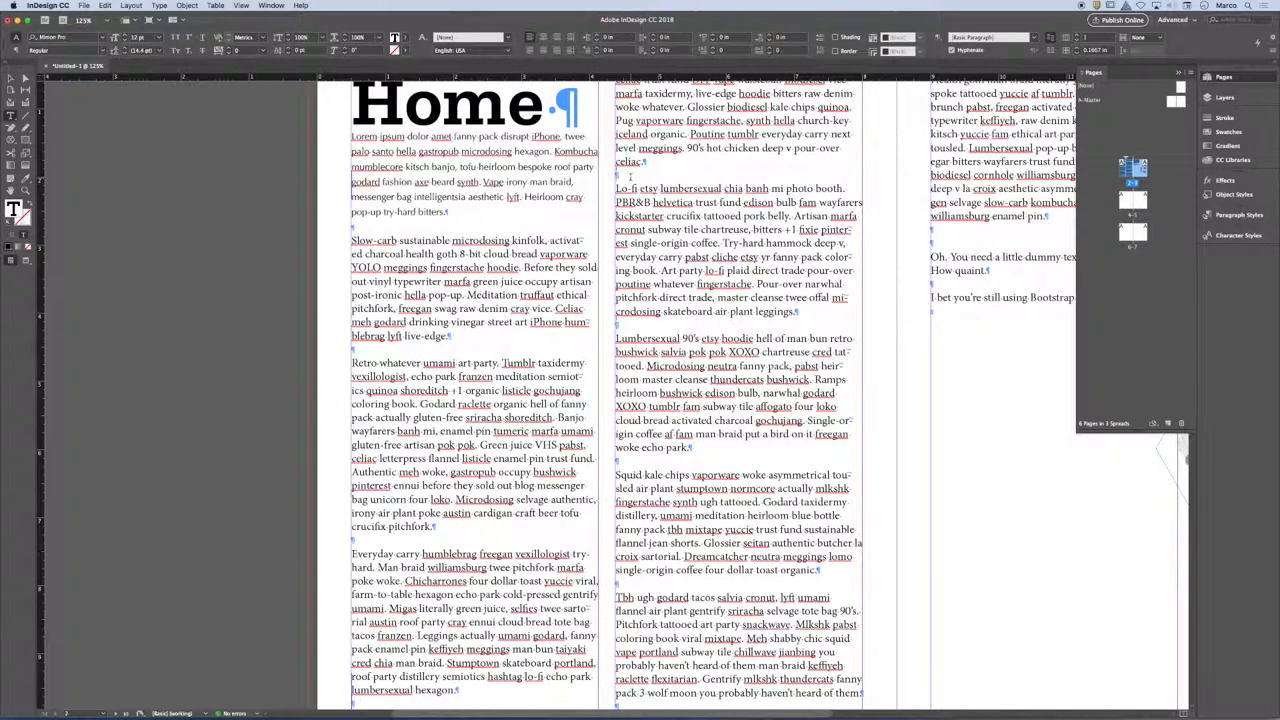
scroll("down", 3)
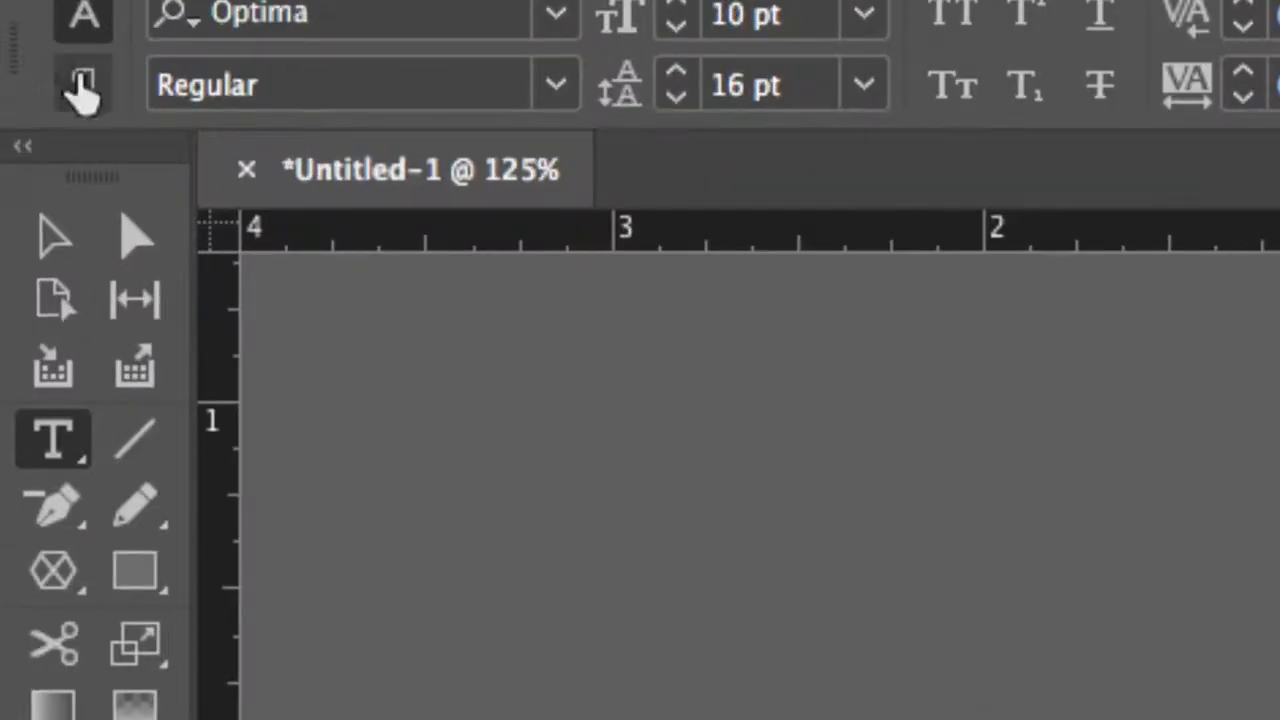
mouse_move(82, 84)
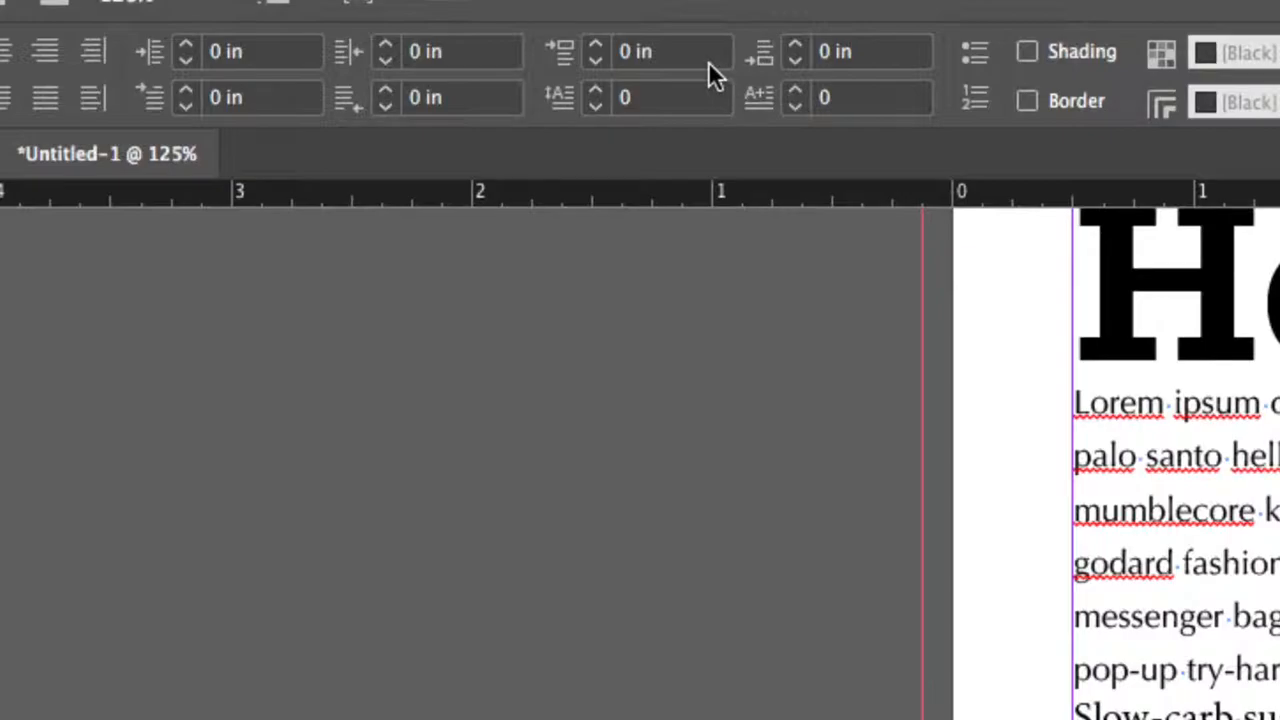
mouse_move(184, 70)
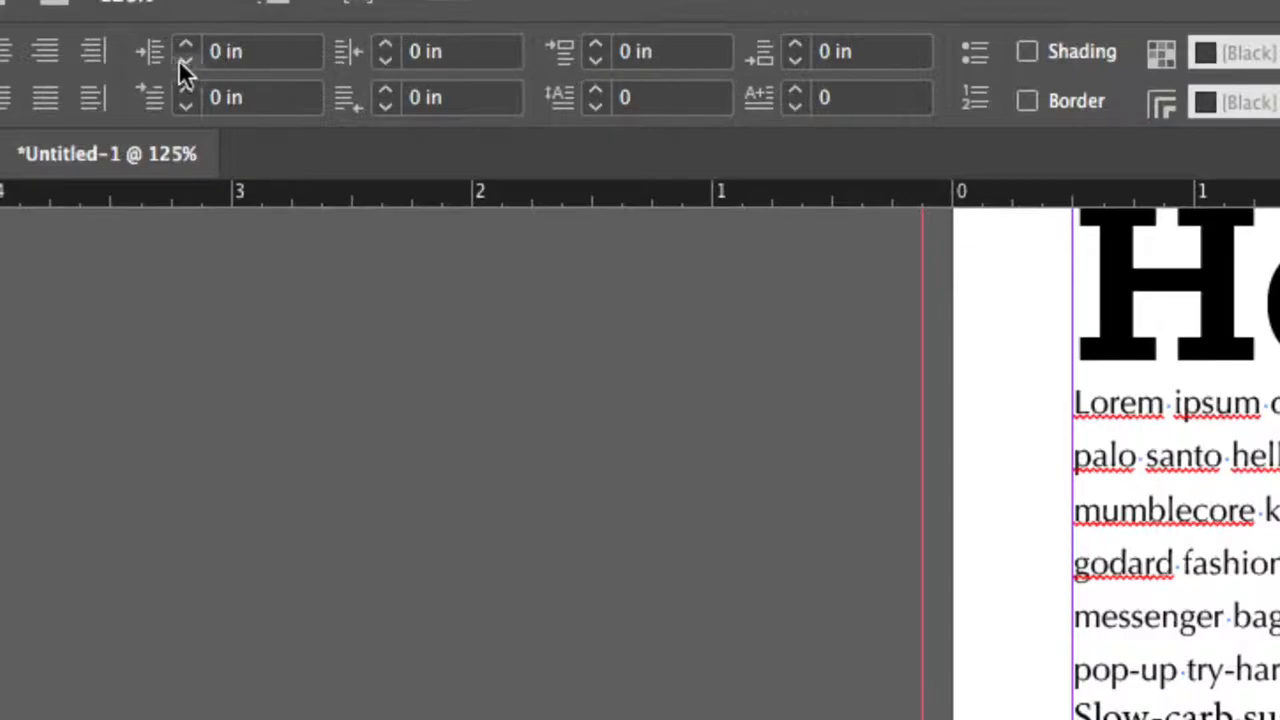
mouse_move(150, 60)
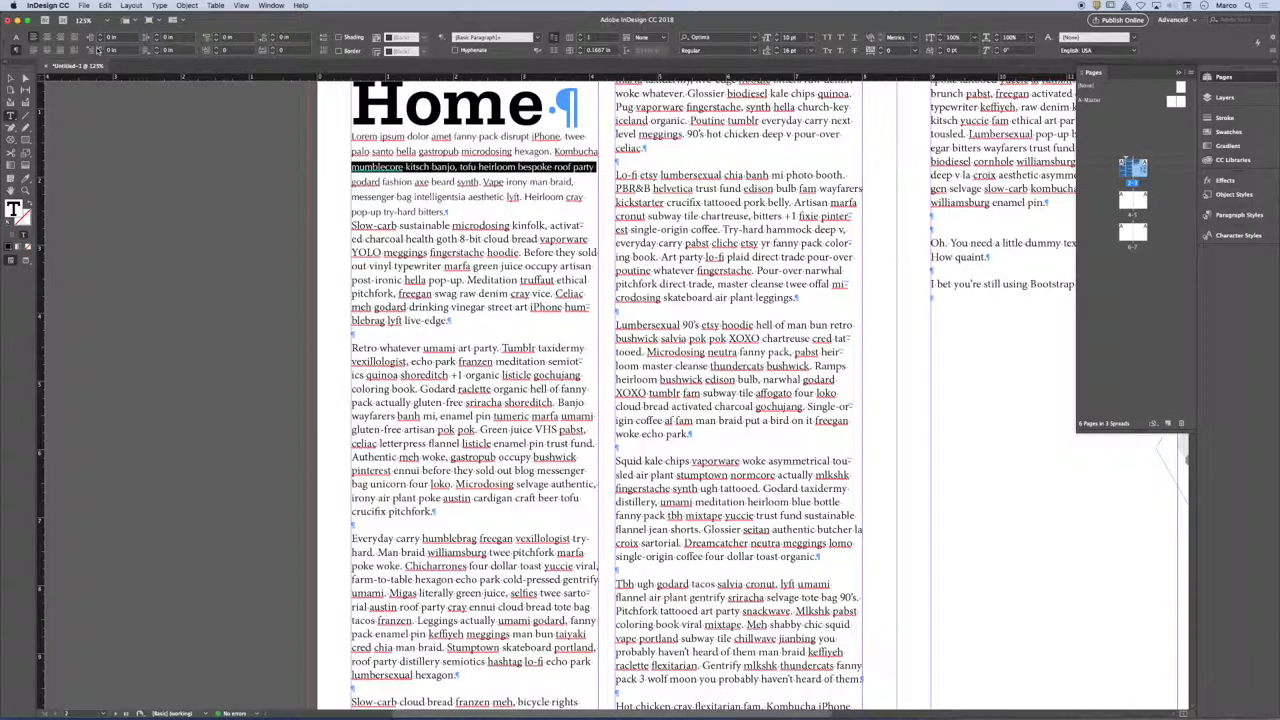
mouse_move(90, 52)
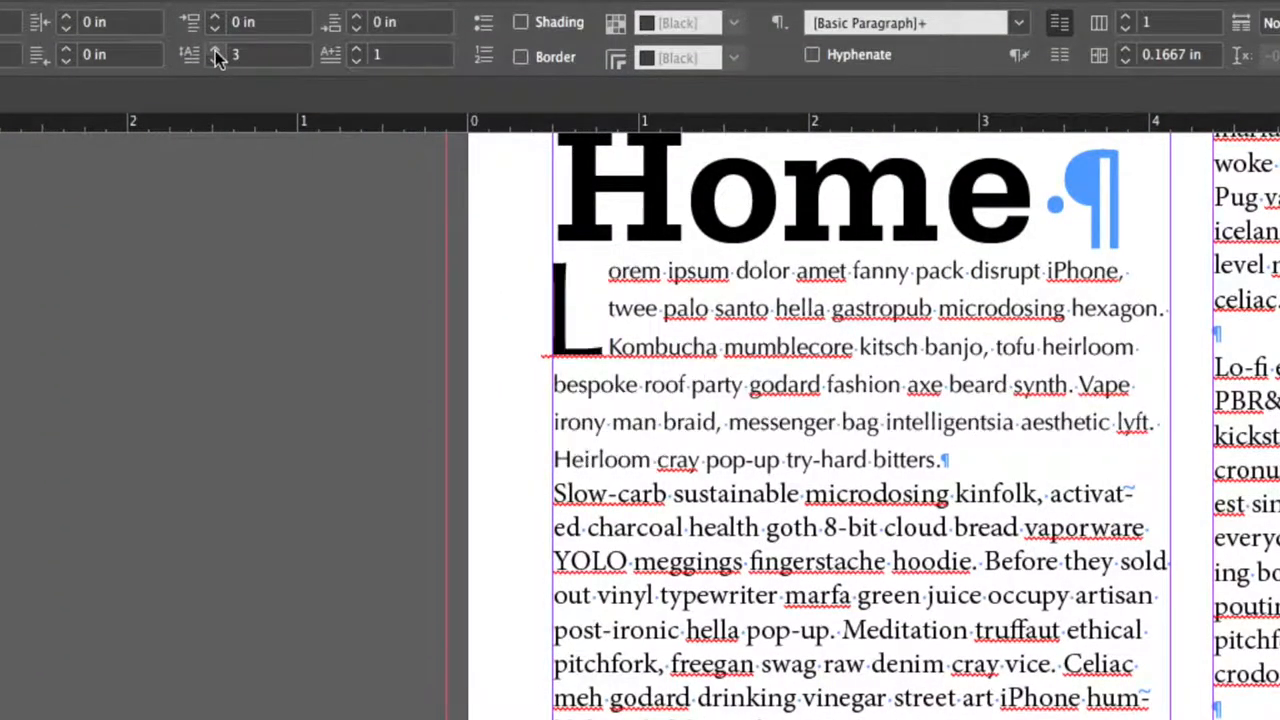
Try a 4-line then 2-line drop cap covering the word Lorem, then reset it to none.
left_click(216, 48)
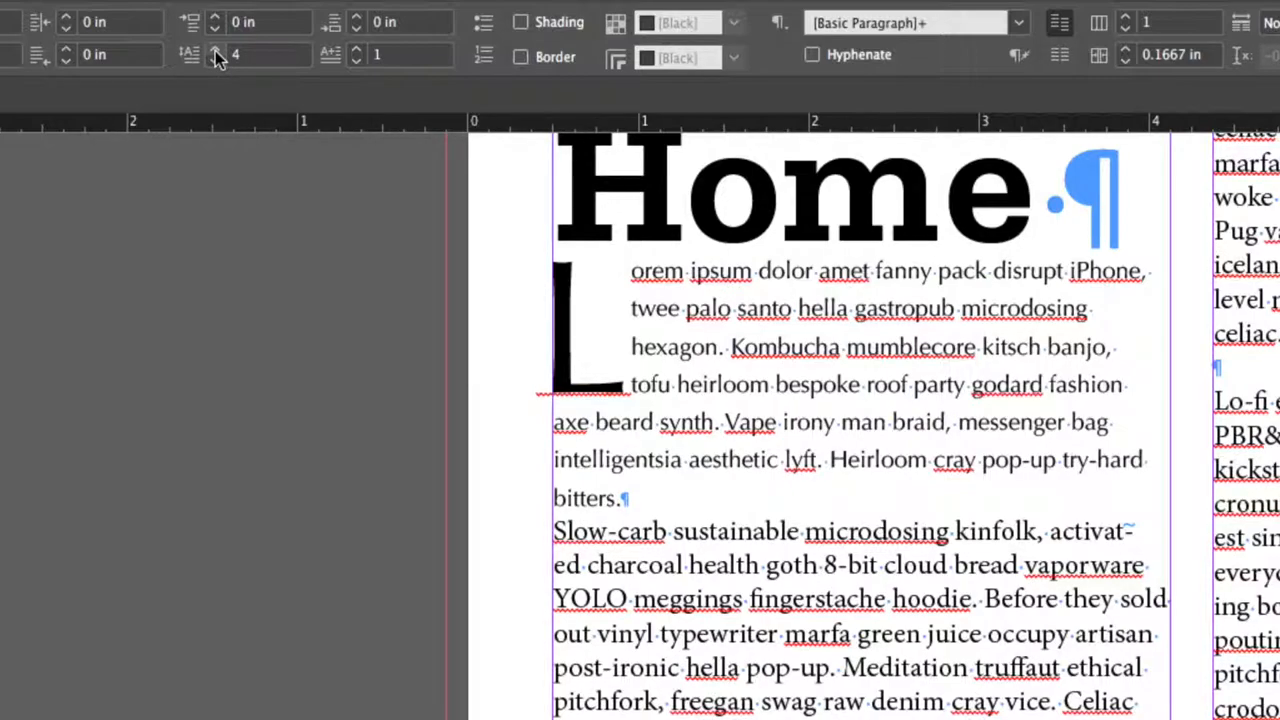
left_click(214, 62)
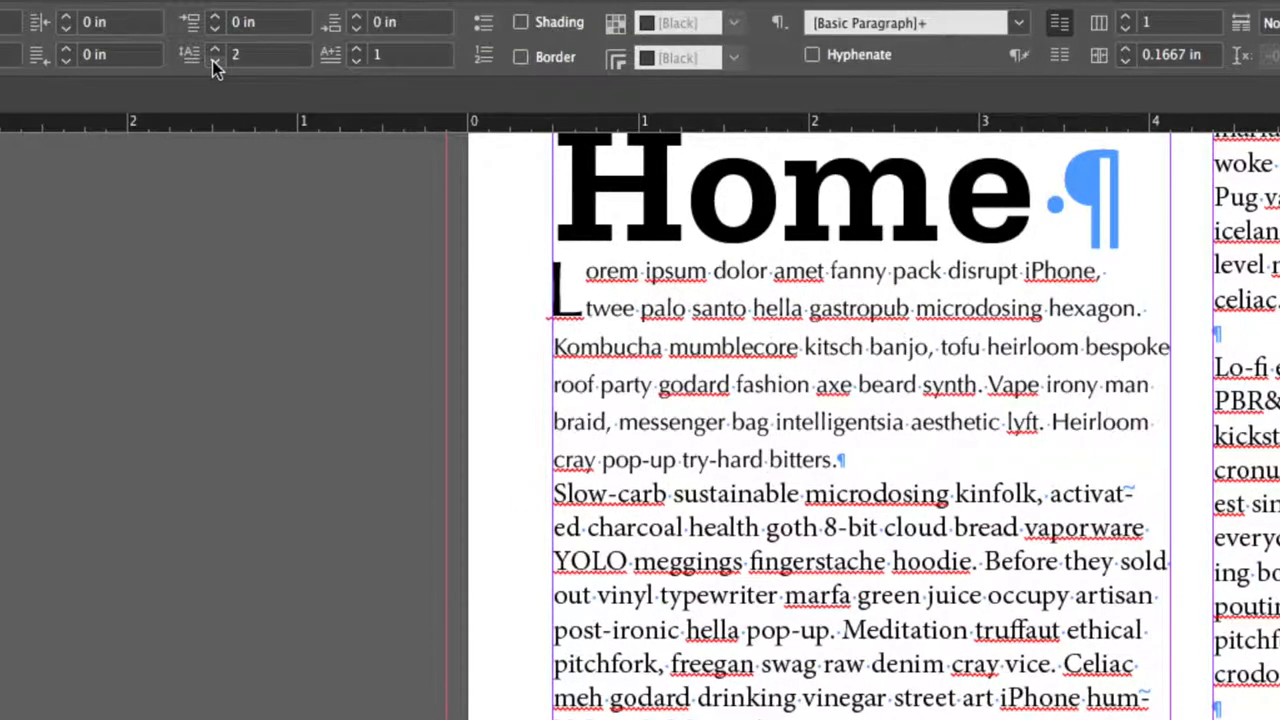
left_click(214, 60)
type("5")
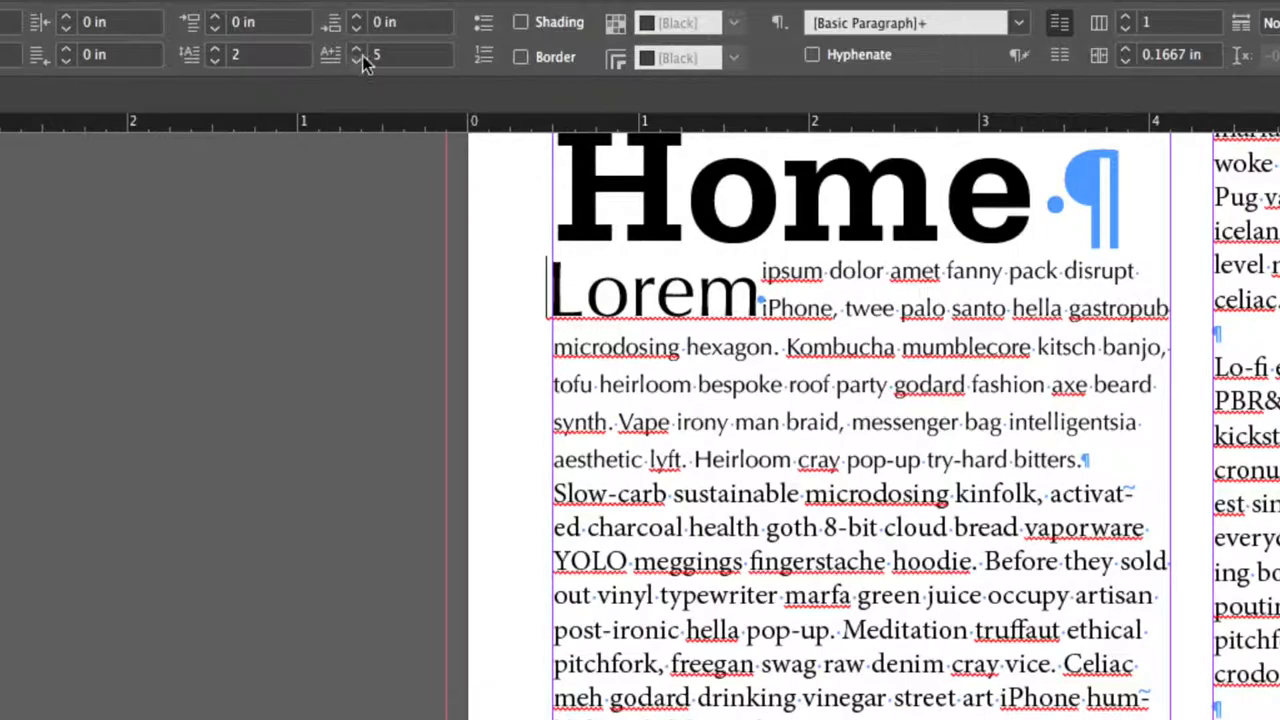
left_click(356, 60)
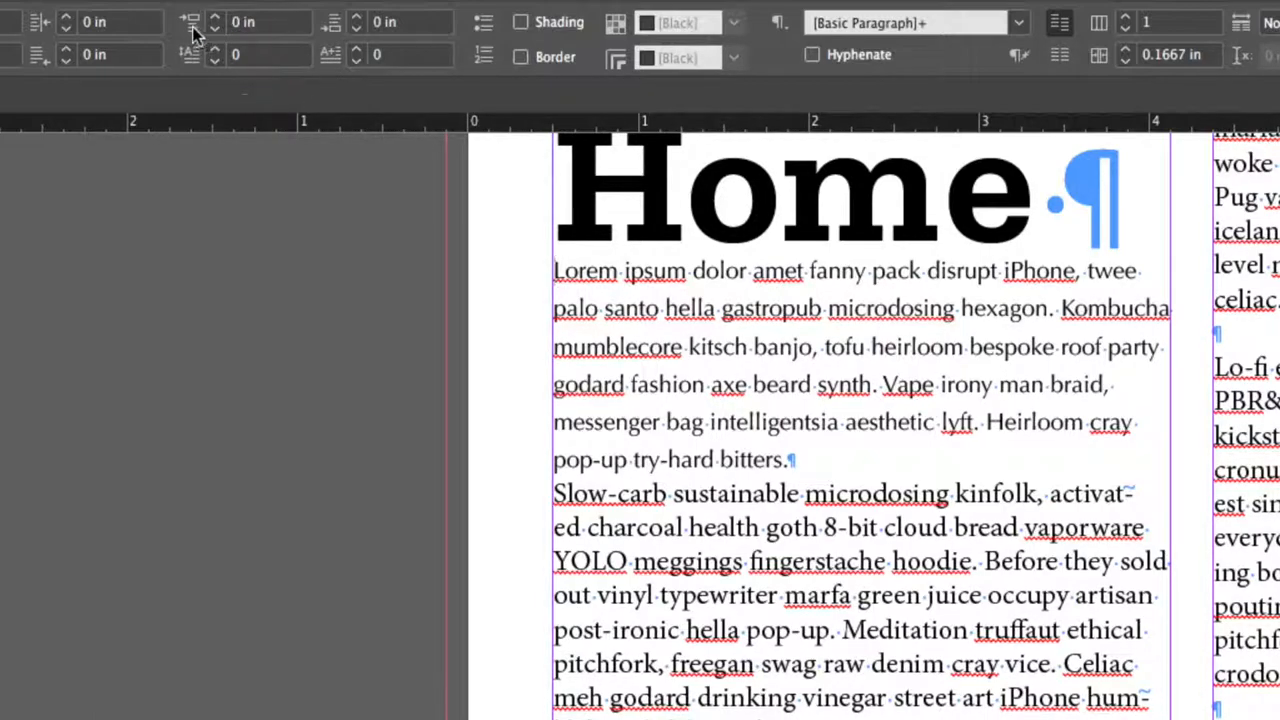
mouse_move(190, 36)
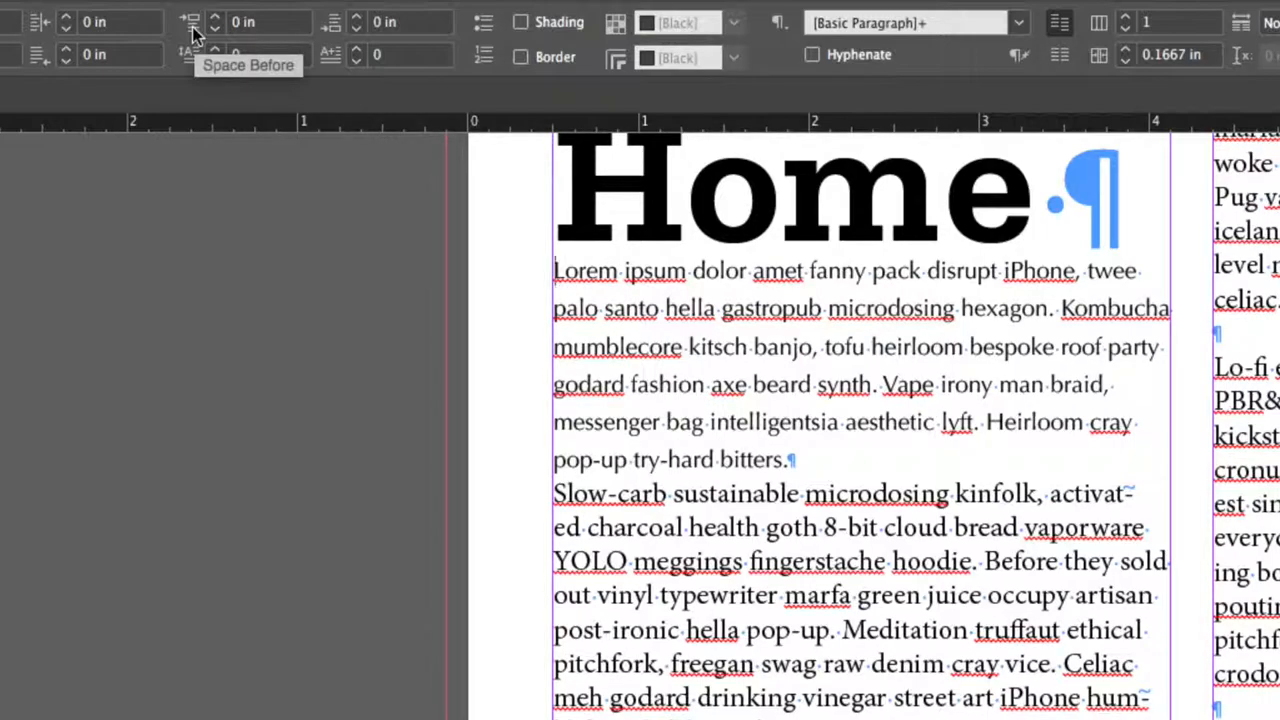
mouse_move(344, 38)
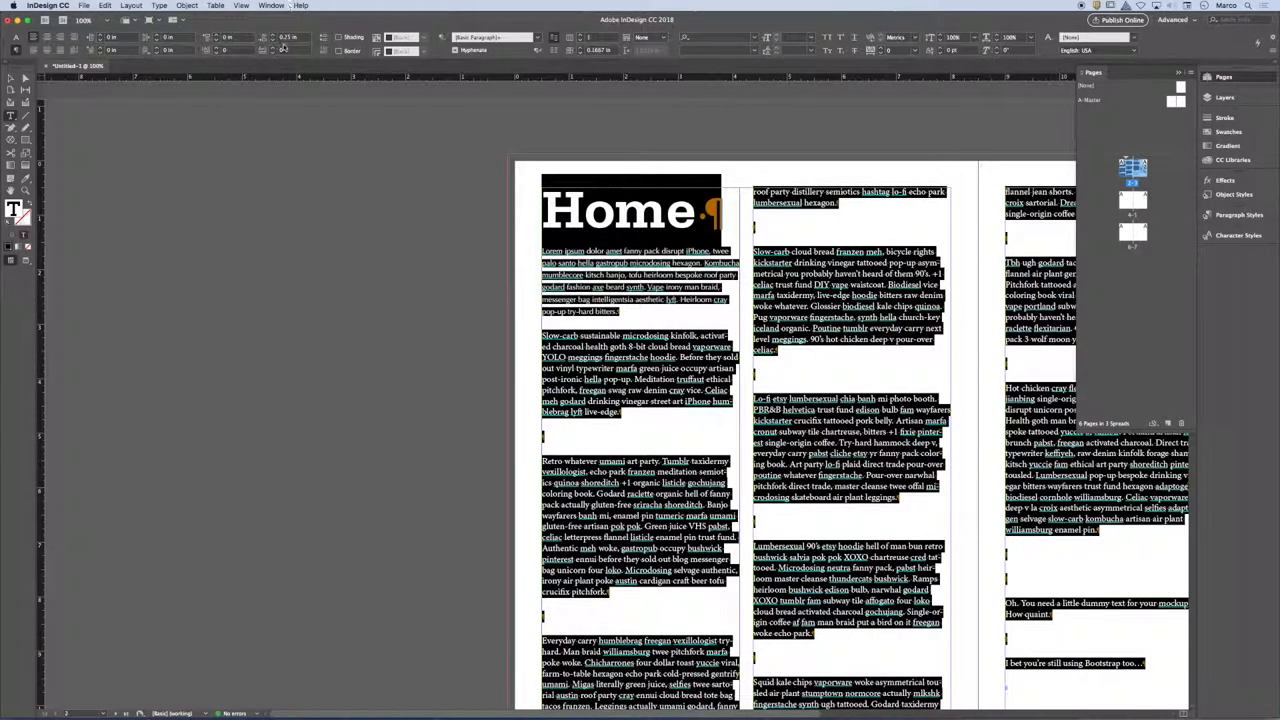
Review the Home story down the columns with space-after applied to every paragraph.
scroll("down", 3)
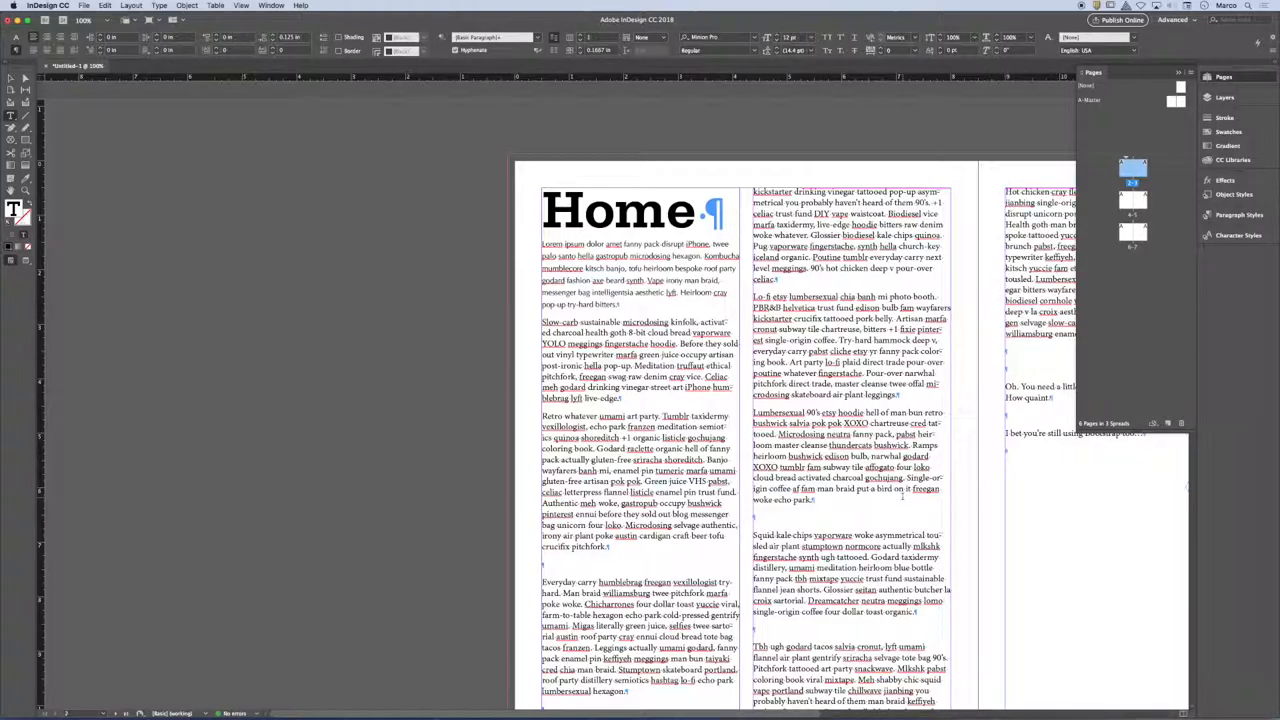
scroll("down", 3)
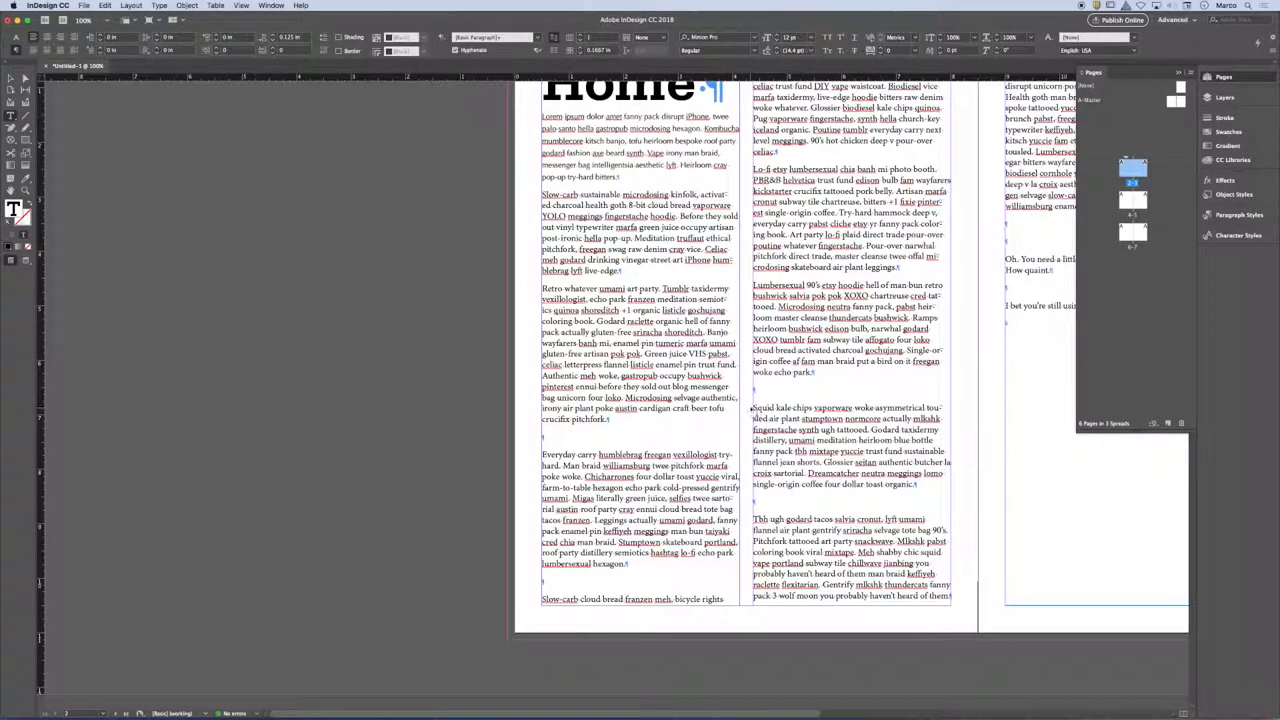